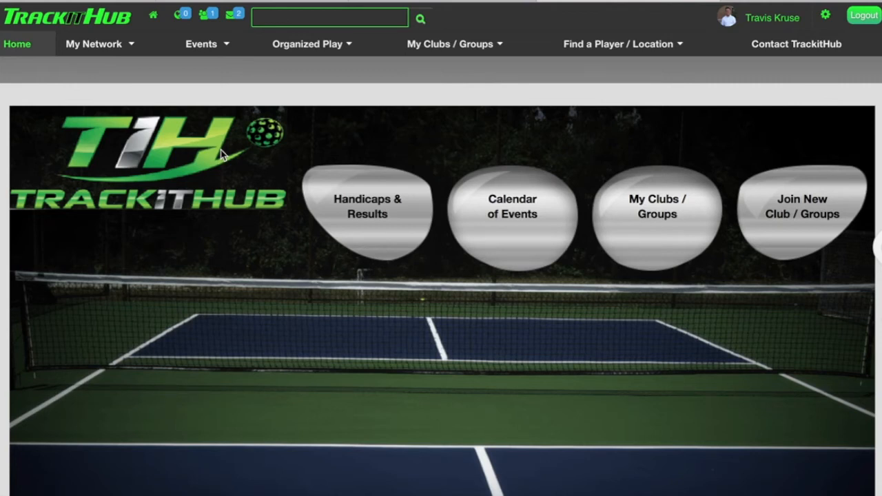
pyautogui.moveTo(139, 93)
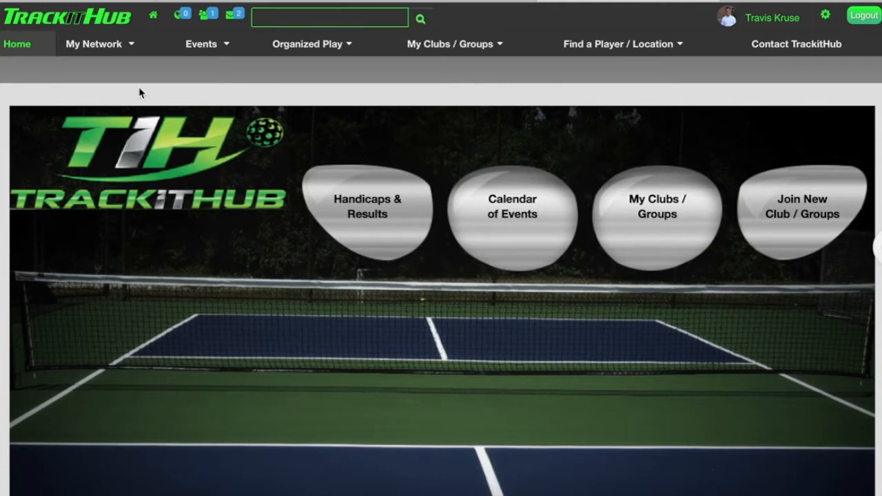
pyautogui.moveTo(678, 161)
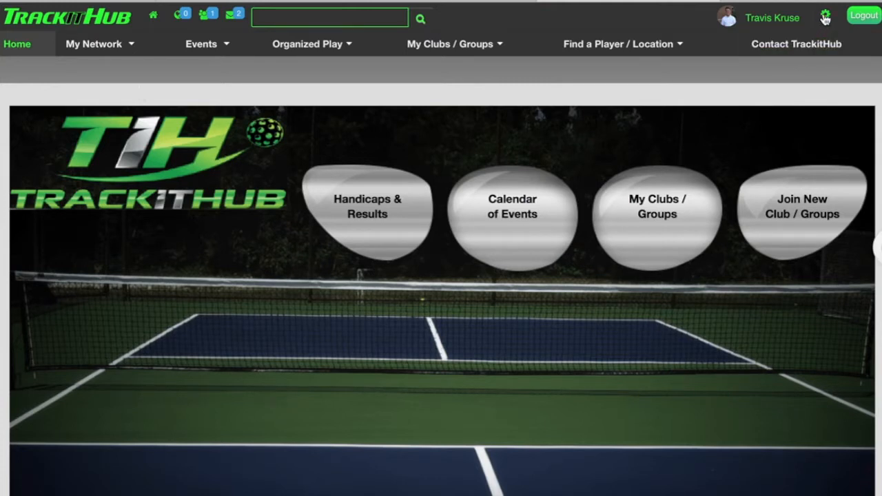
pyautogui.moveTo(758, 33)
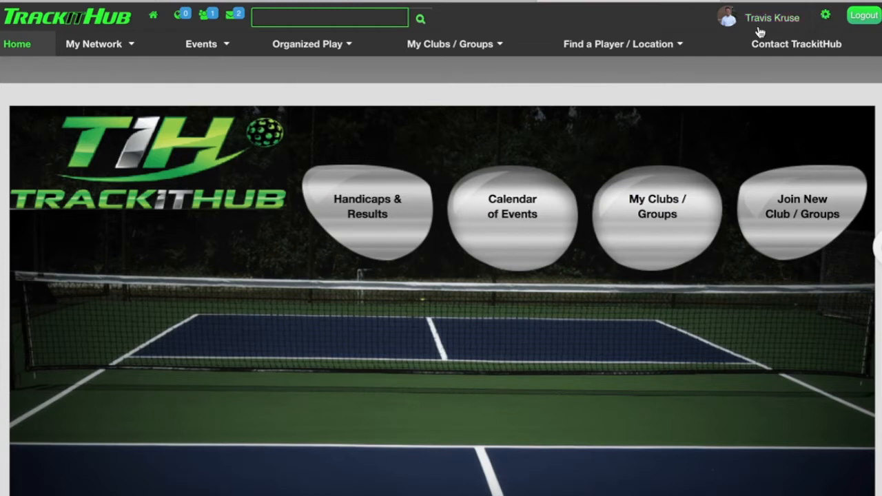
# - Open Edit Profile and expand Camrose Pickleball Club to show its ladder, club and ladies subgroups
pyautogui.click(93, 43)
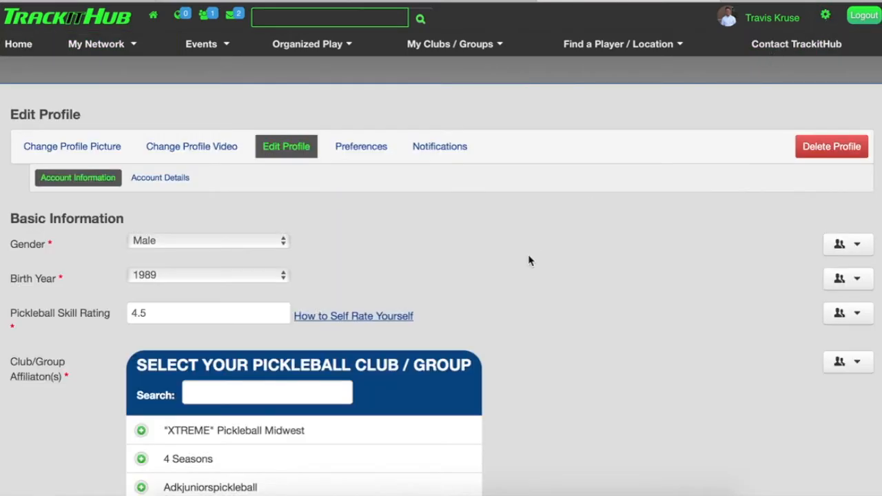
pyautogui.scroll(-3)
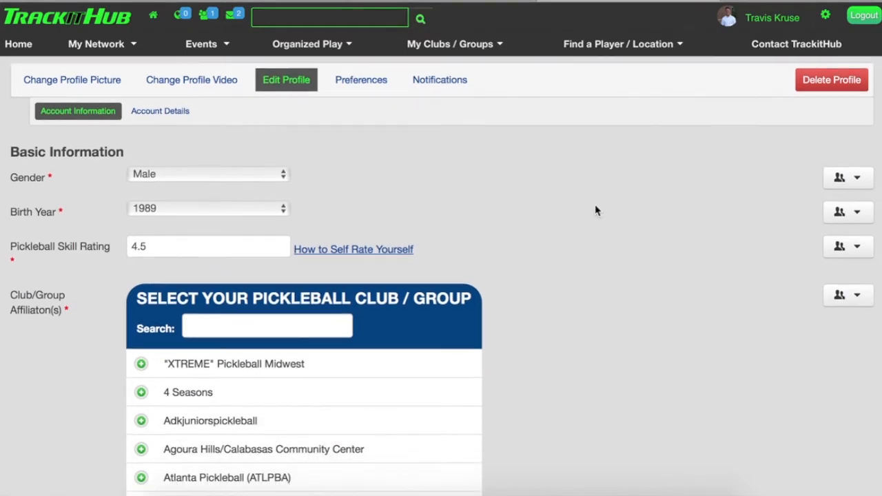
pyautogui.moveTo(433, 191)
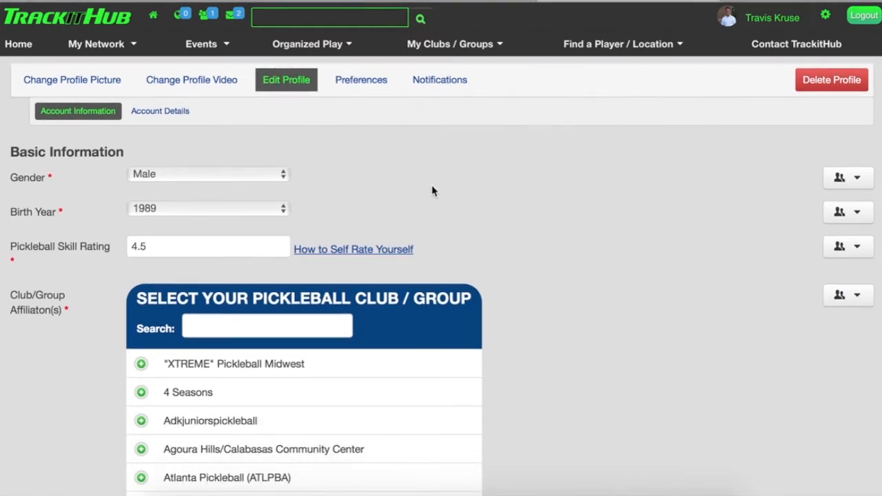
pyautogui.scroll(-3)
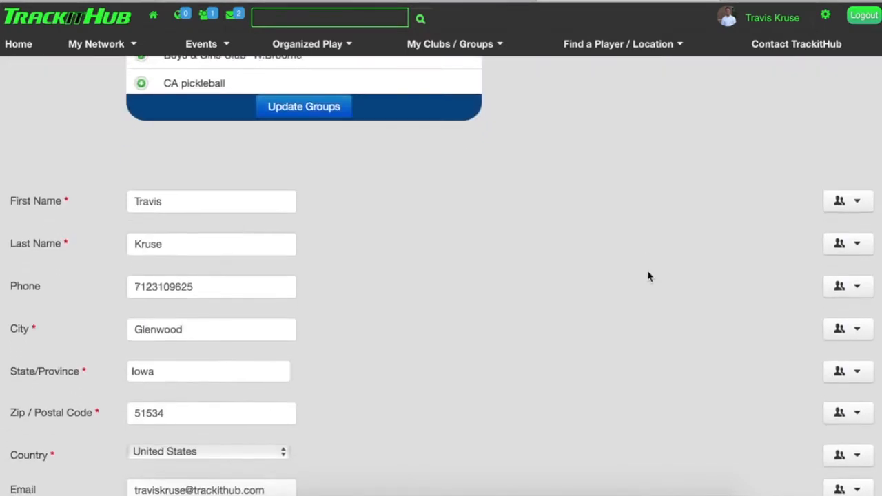
pyautogui.scroll(3)
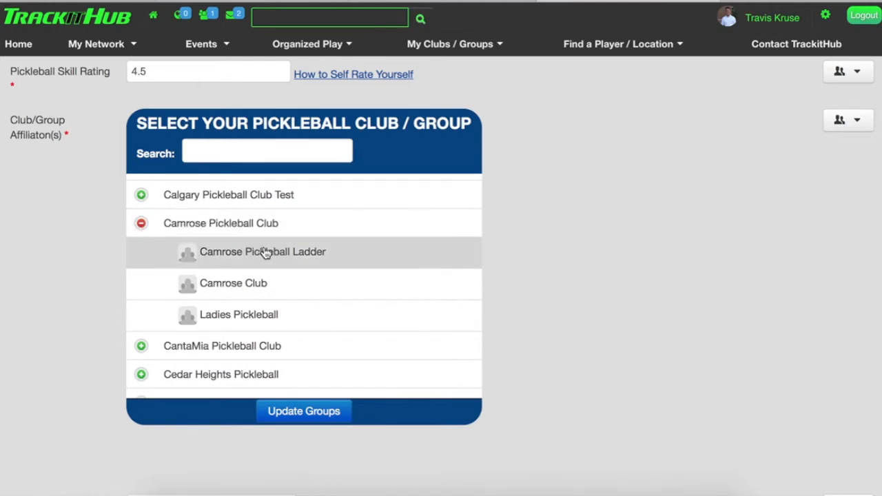
# - Check Camrose Pickleball Ladder as a group affiliation
pyautogui.click(263, 252)
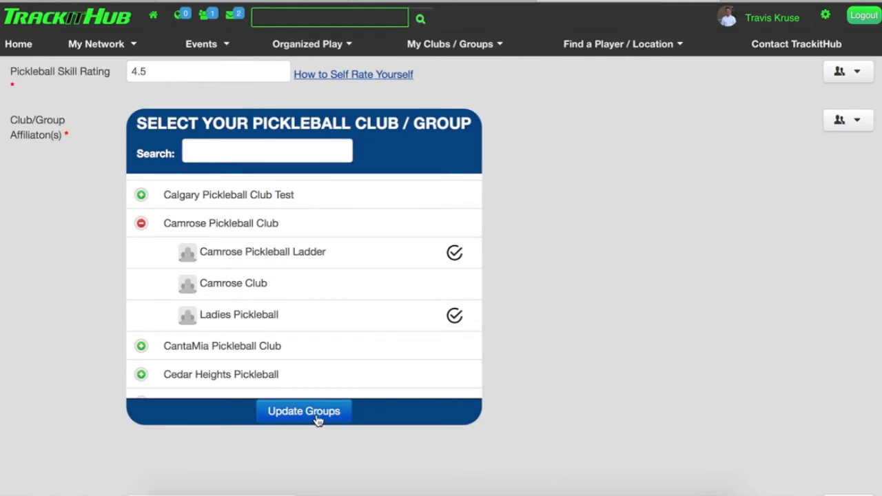
pyautogui.moveTo(533, 338)
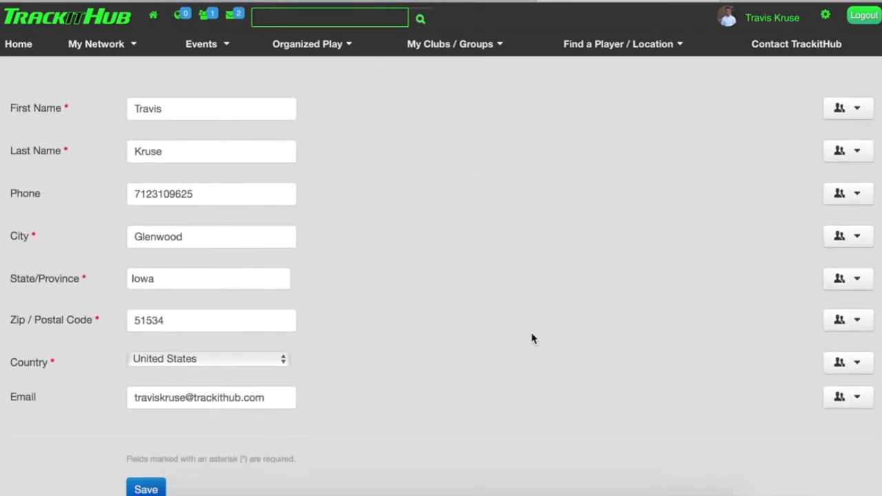
pyautogui.moveTo(452, 275)
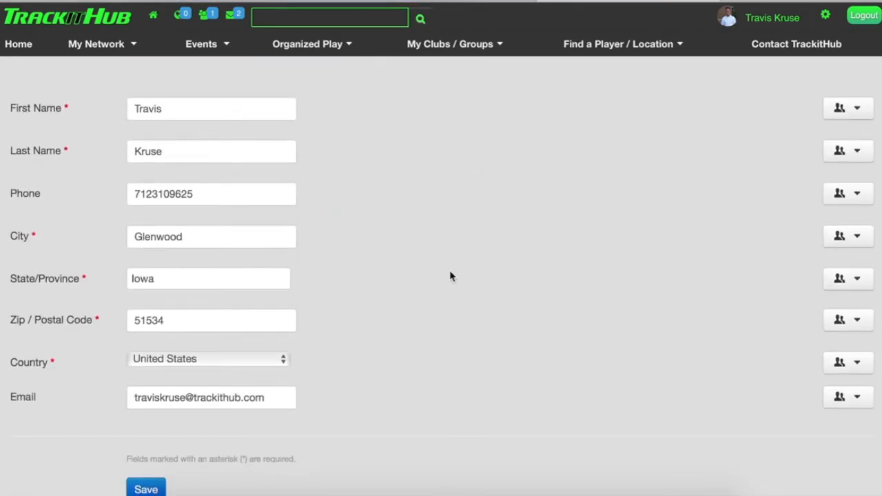
# - Complete the City field as 'Council Bluffs' and save the profile settings
pyautogui.click(187, 237)
pyautogui.write('Council')
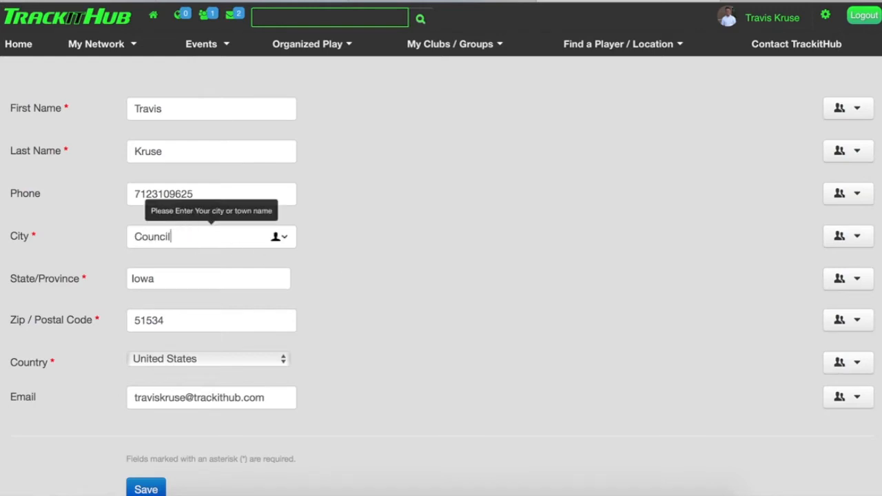
pyautogui.write('Bluffs')
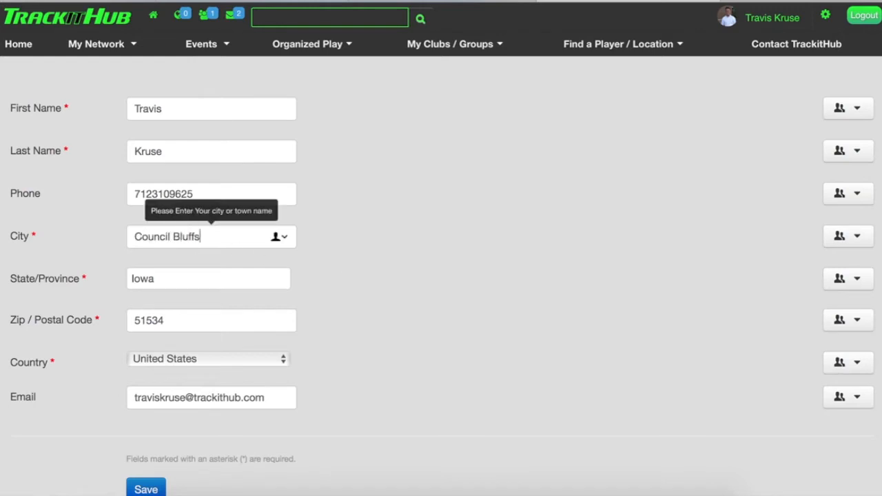
pyautogui.scroll(-3)
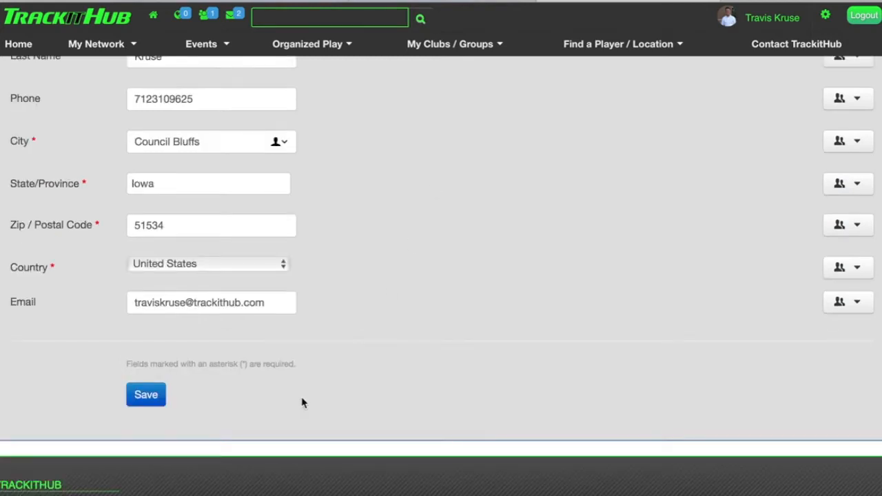
pyautogui.click(145, 394)
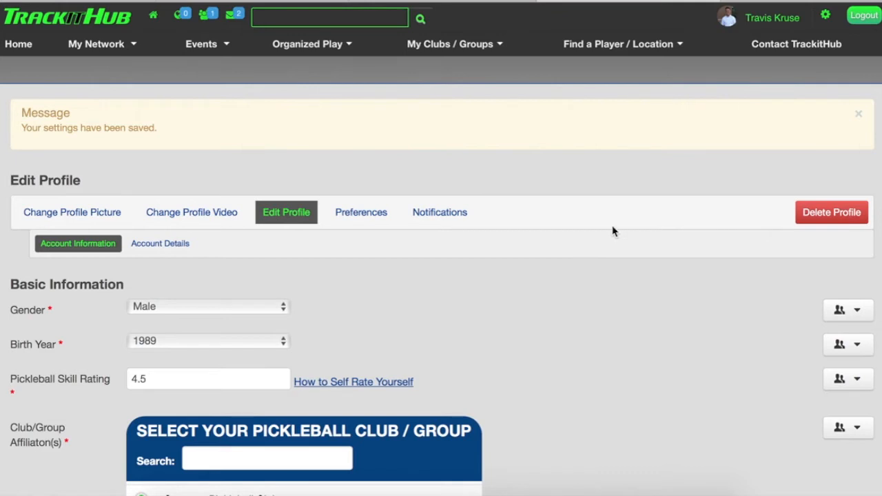
# - Scroll to the club list and expand Camrose Pickleball Club again
pyautogui.scroll(-3)
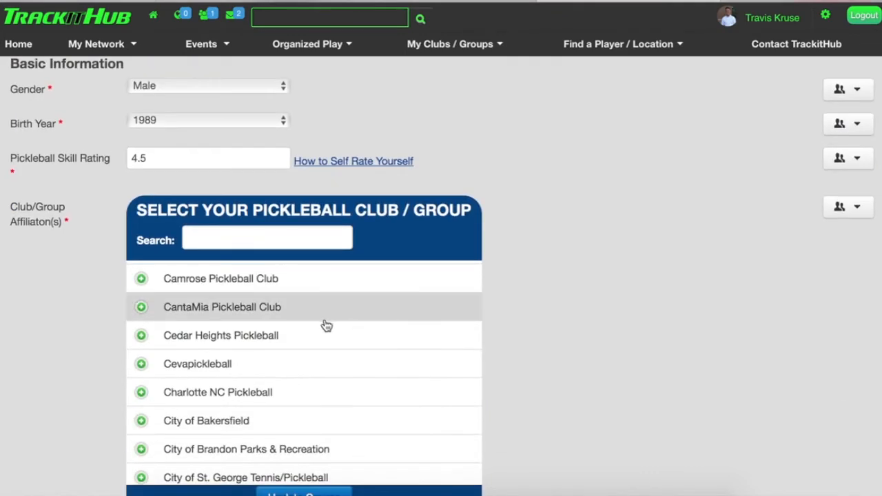
pyautogui.moveTo(142, 289)
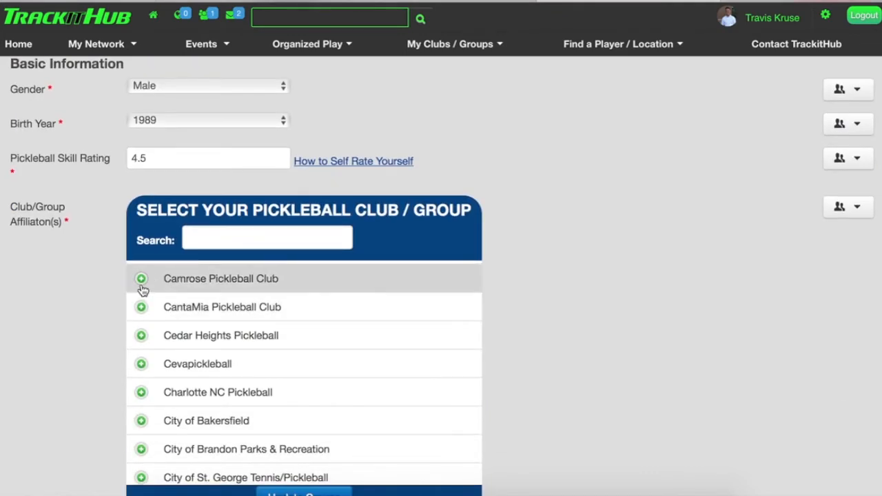
pyautogui.click(142, 279)
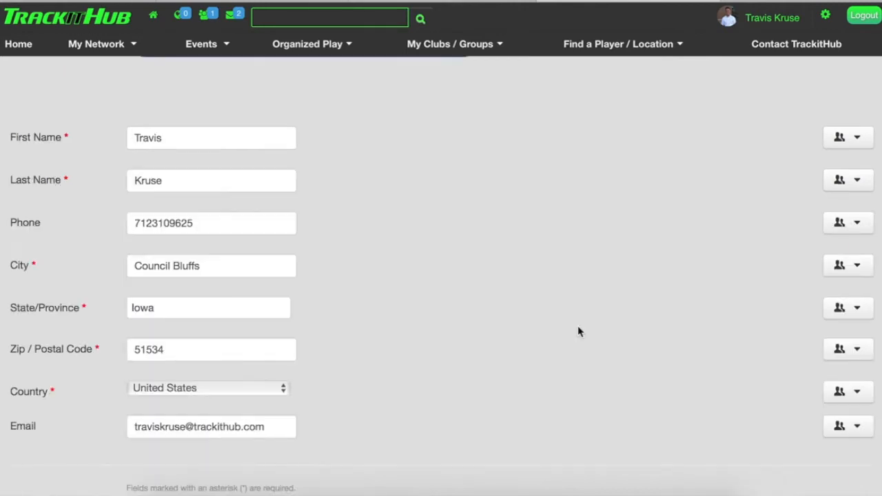
pyautogui.moveTo(206, 268)
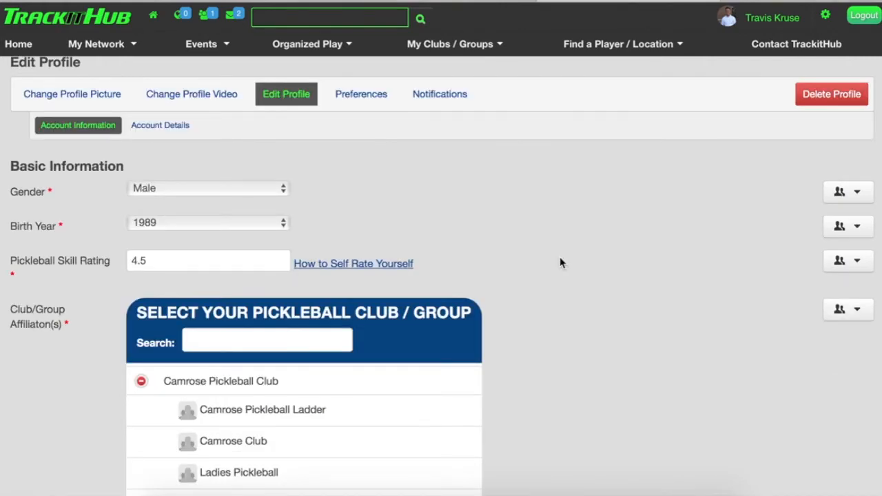
pyautogui.moveTo(838, 190)
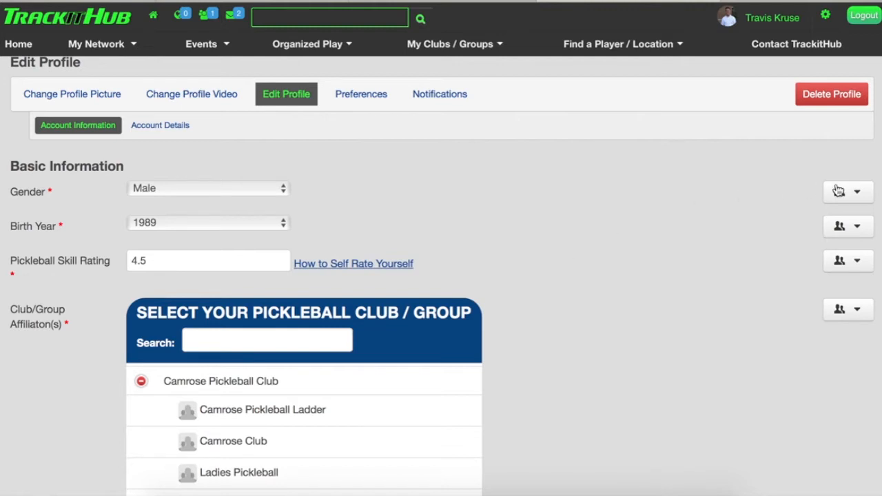
pyautogui.moveTo(864, 269)
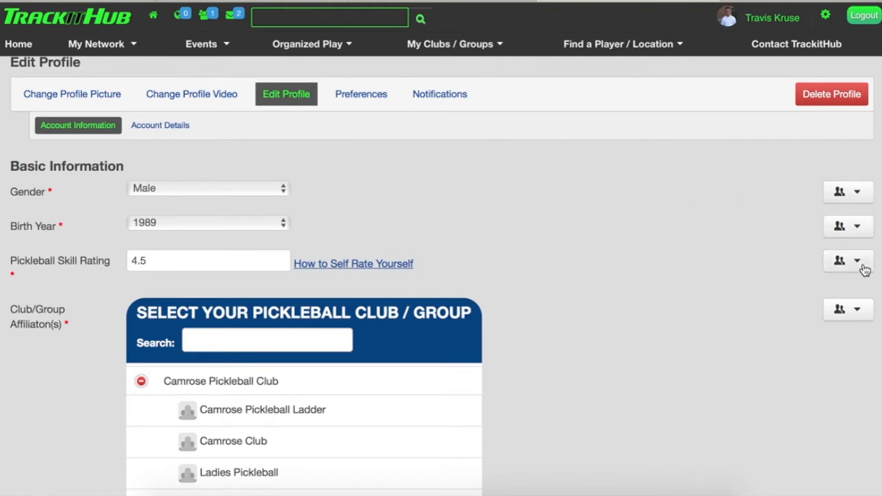
# - Set the phone number visibility to Only Me and save the profile settings
pyautogui.scroll(-3)
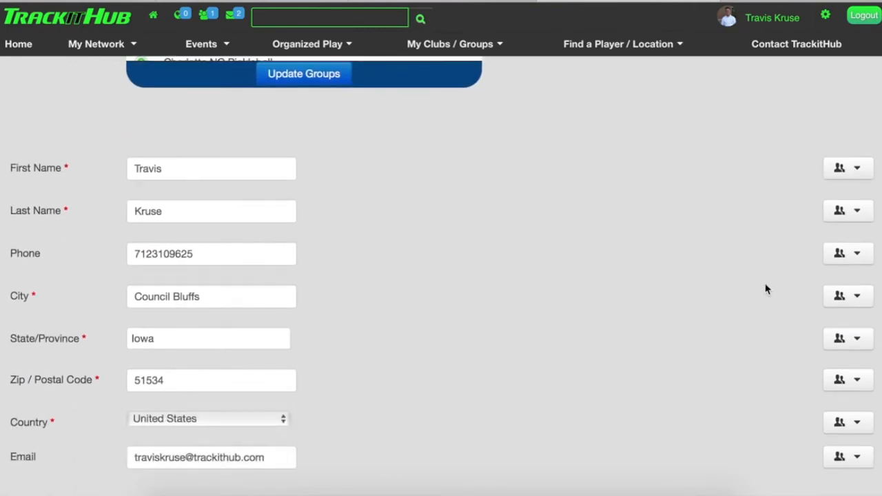
pyautogui.click(857, 253)
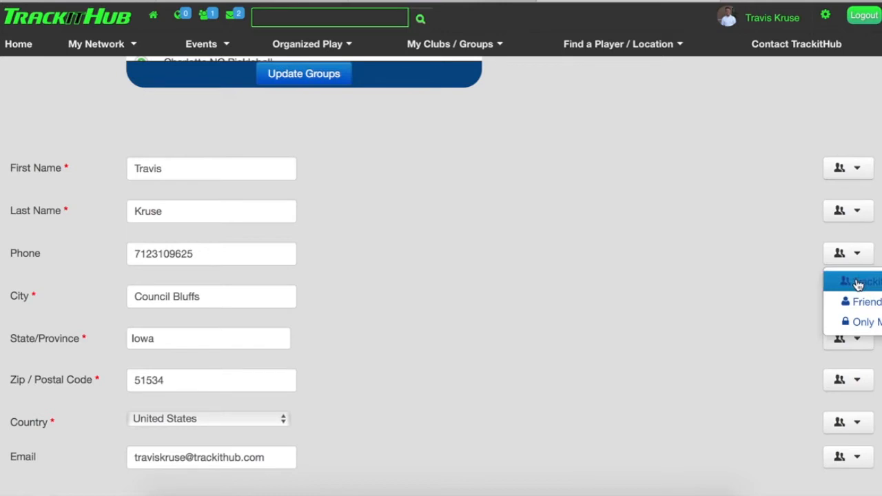
pyautogui.moveTo(858, 302)
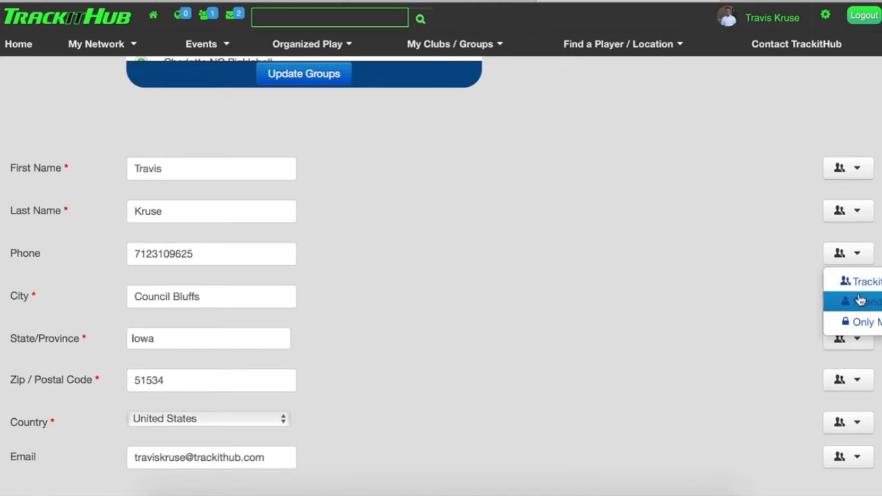
pyautogui.moveTo(865, 321)
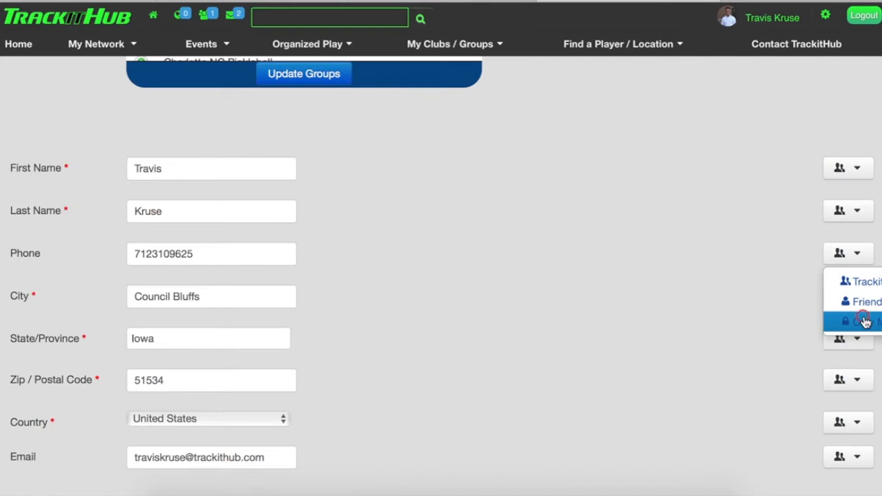
pyautogui.scroll(-3)
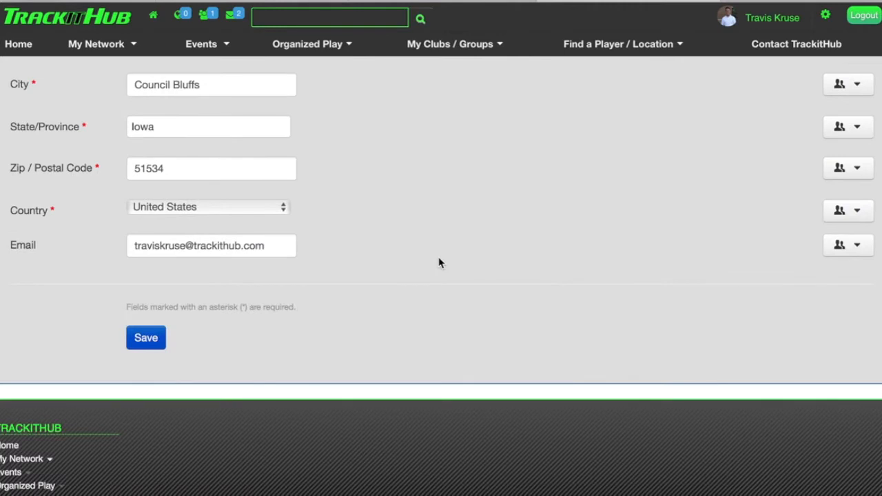
pyautogui.click(145, 337)
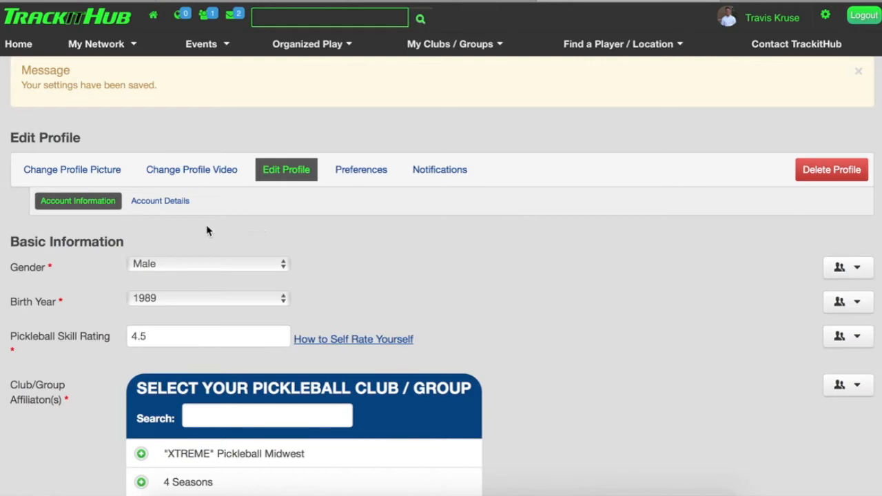
pyautogui.click(160, 201)
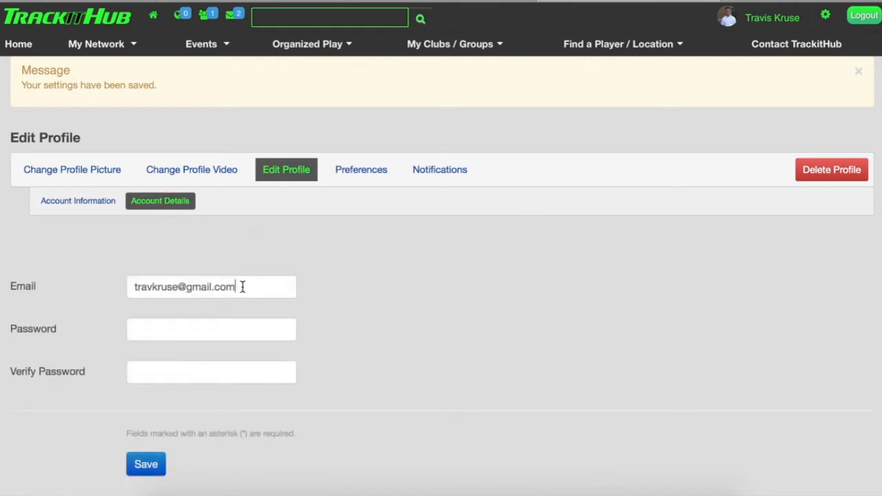
# - Enter a new normal-strength password in Account Details and move on to confirming it
pyautogui.click(211, 329)
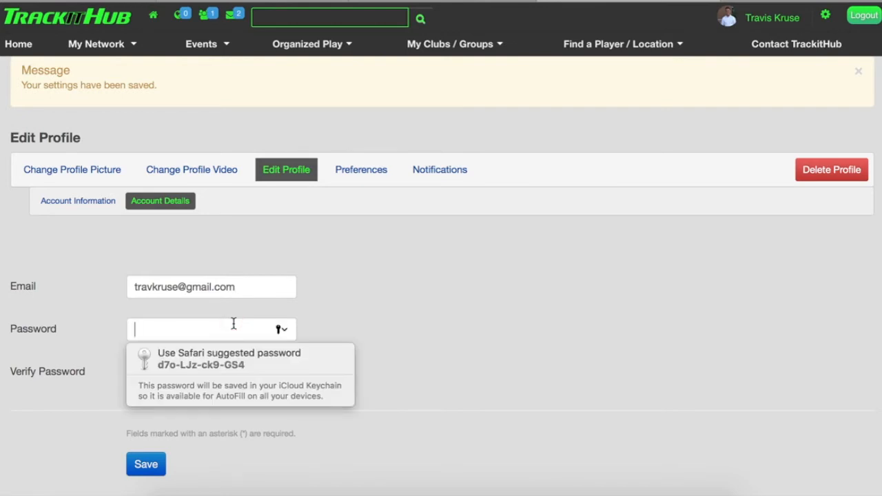
pyautogui.click(228, 358)
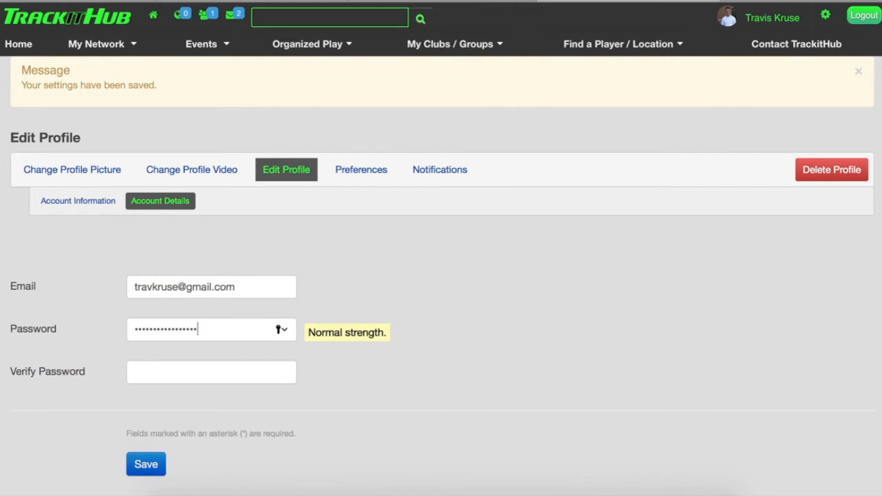
pyautogui.click(211, 371)
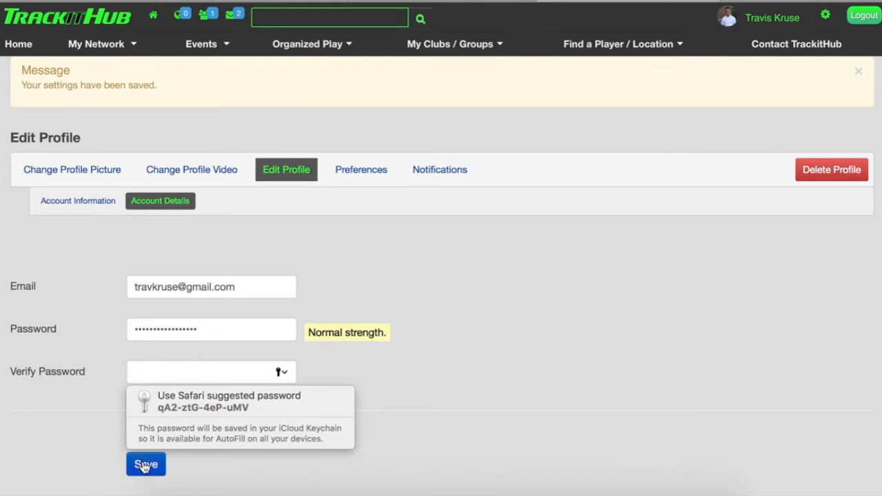
pyautogui.moveTo(544, 381)
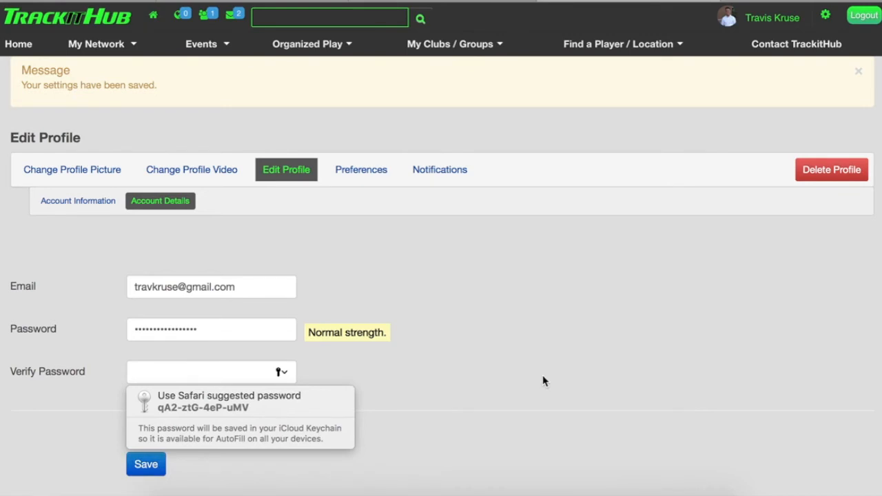
pyautogui.click(78, 200)
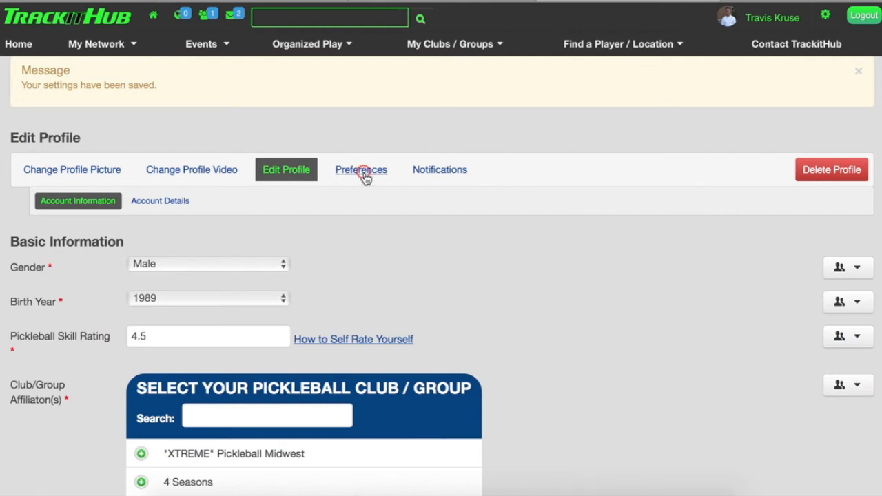
# - Open Emails and Notifications preferences and turn off email alerts for new friend requests
pyautogui.click(361, 170)
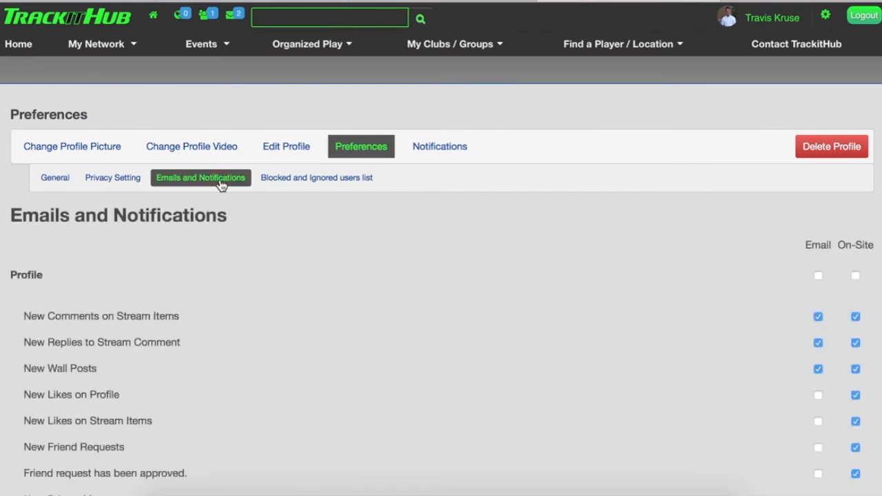
pyautogui.scroll(-3)
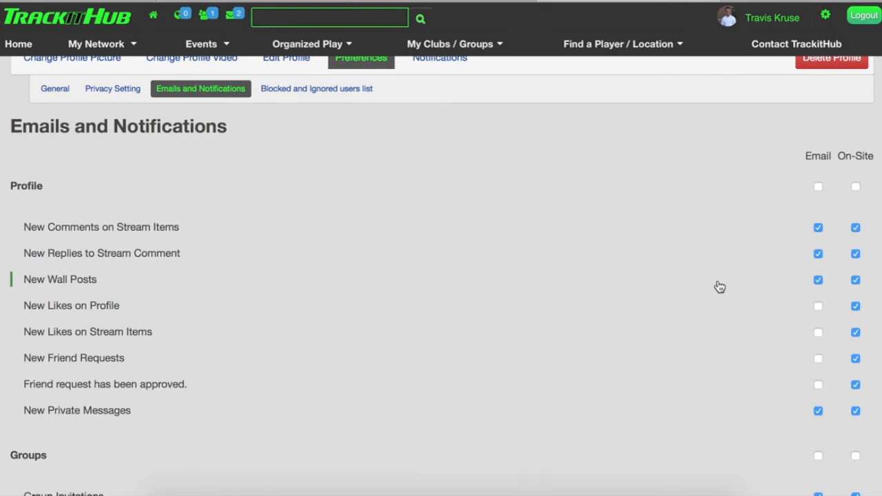
pyautogui.scroll(-3)
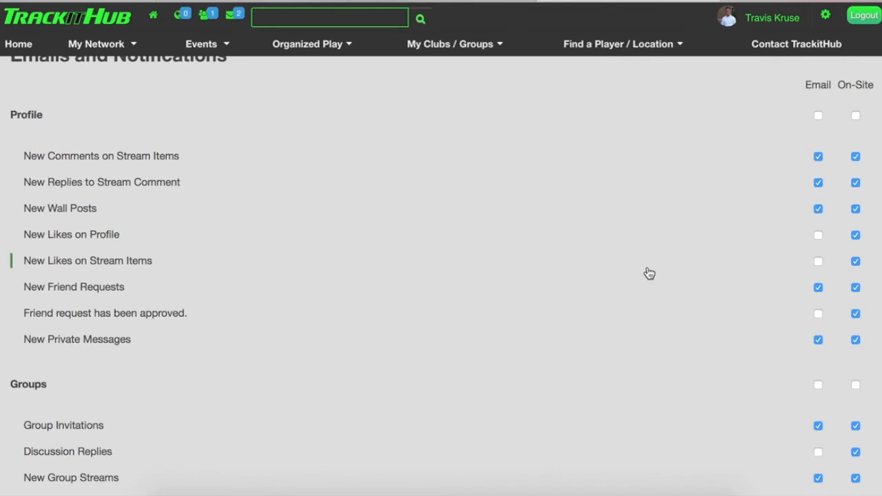
pyautogui.click(818, 287)
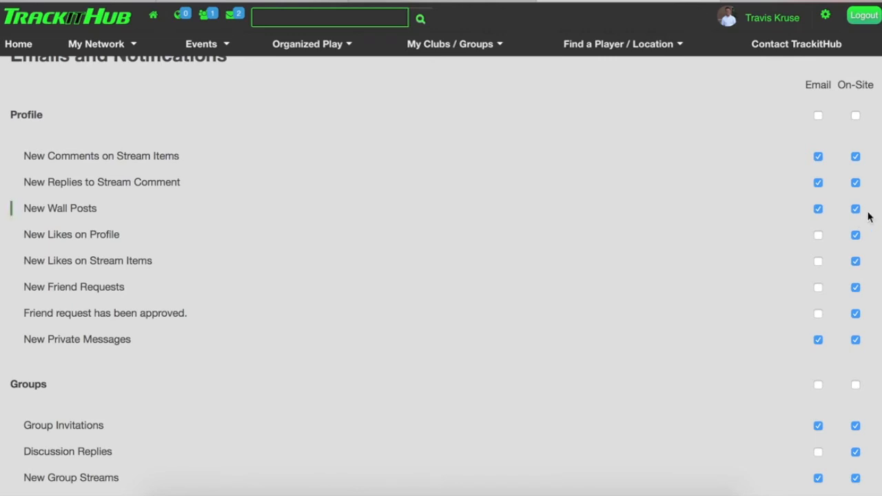
# - Scroll down to Group Announcements, then head back to Edit Profile
pyautogui.scroll(-3)
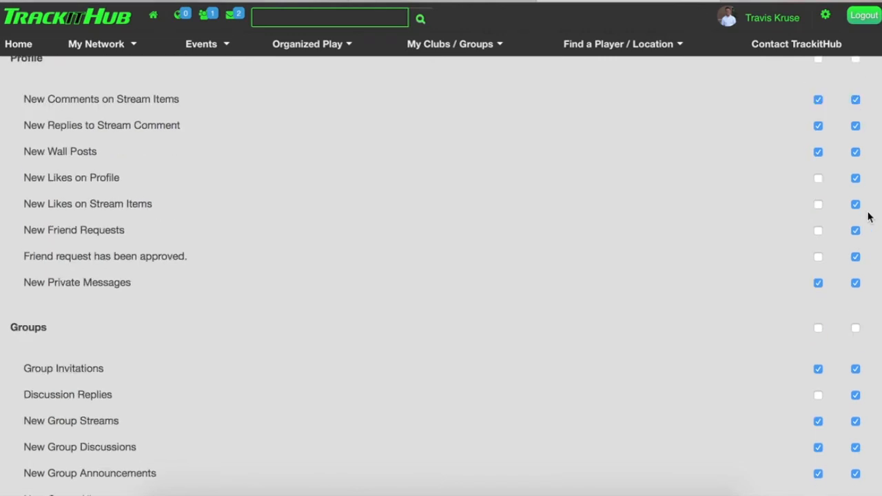
pyautogui.moveTo(205, 14)
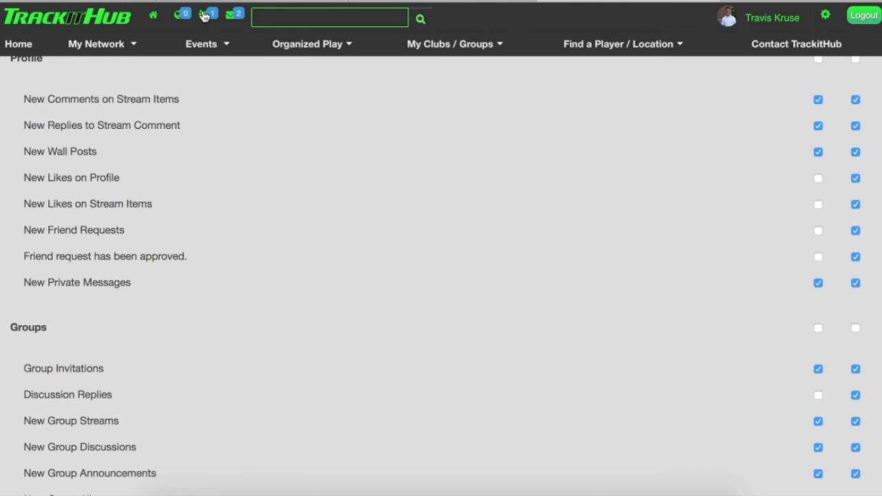
pyautogui.moveTo(181, 14)
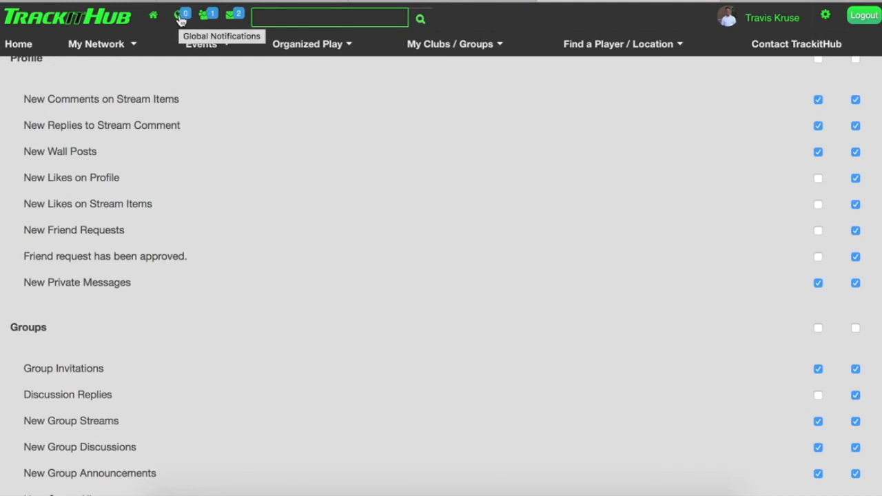
pyautogui.moveTo(202, 14)
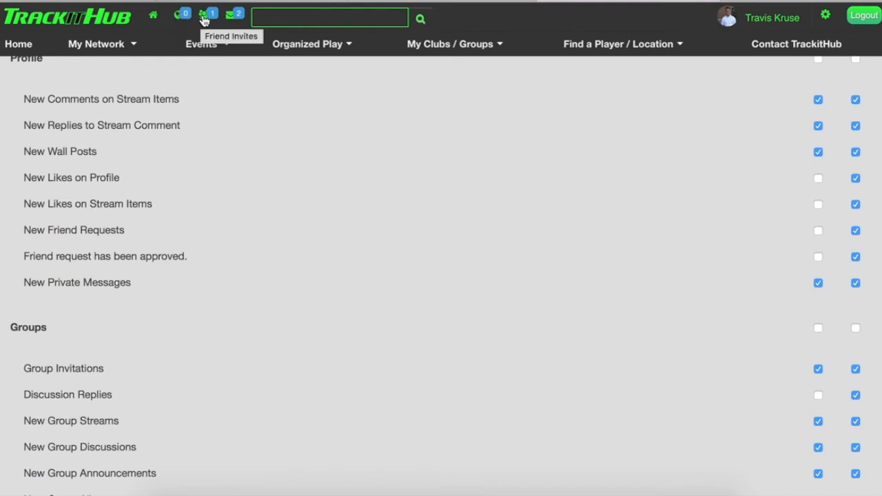
pyautogui.click(207, 14)
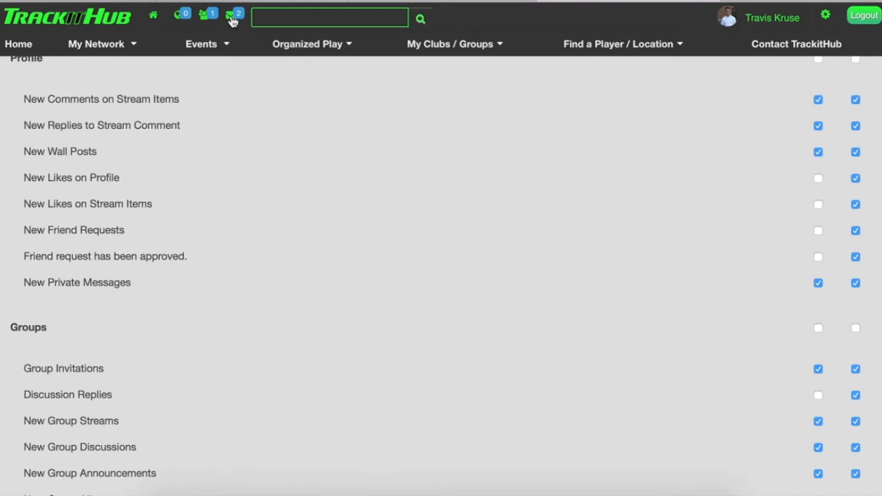
pyautogui.moveTo(236, 13)
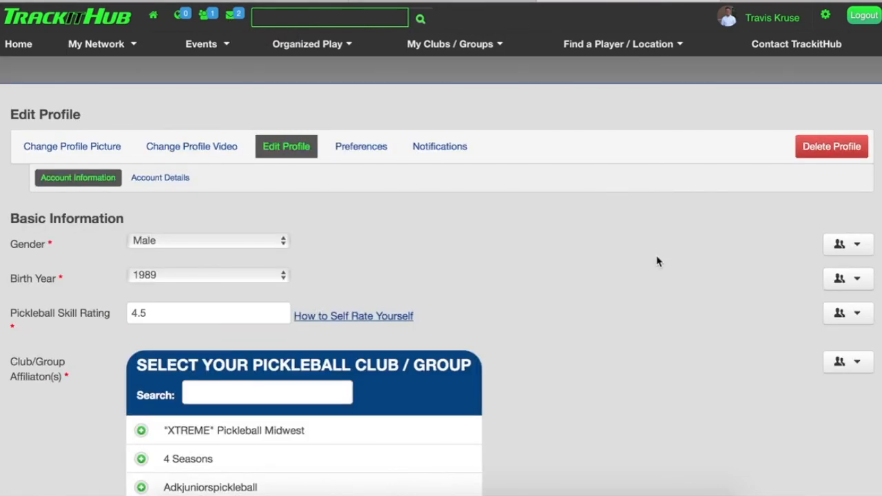
# - Open your profile's About Me section, showing city Council Bluffs, Iowa
pyautogui.click(772, 18)
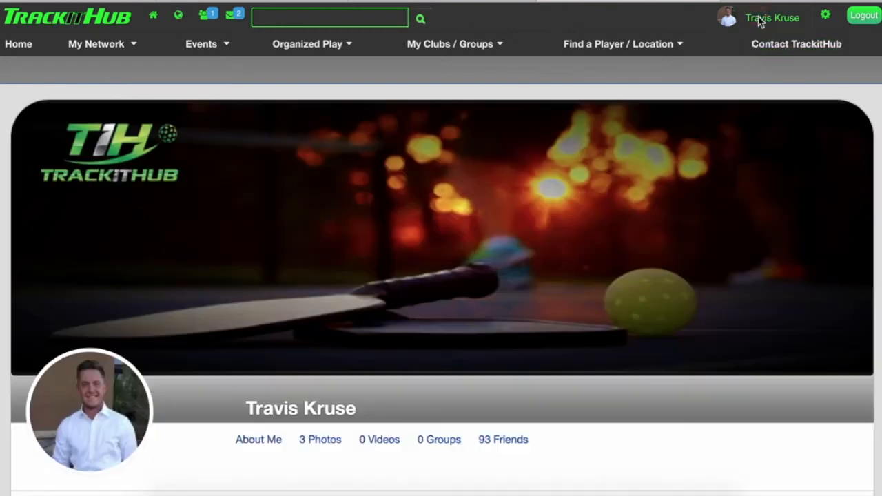
pyautogui.scroll(-3)
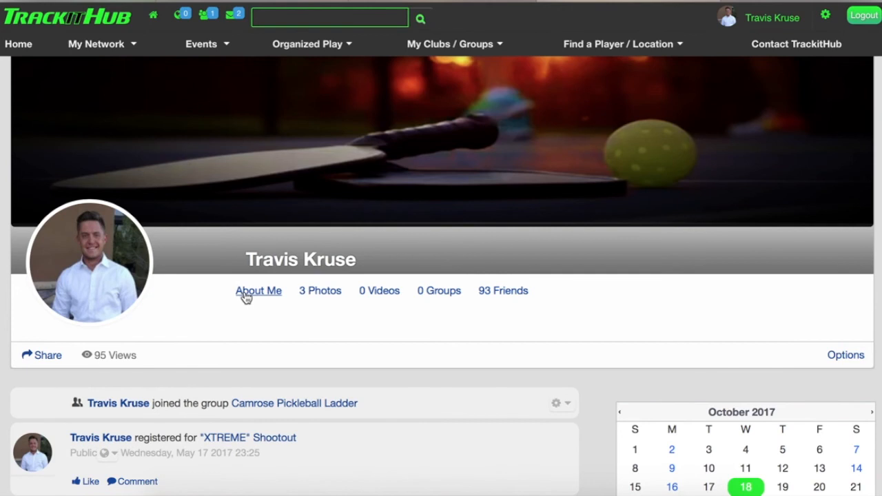
pyautogui.click(258, 290)
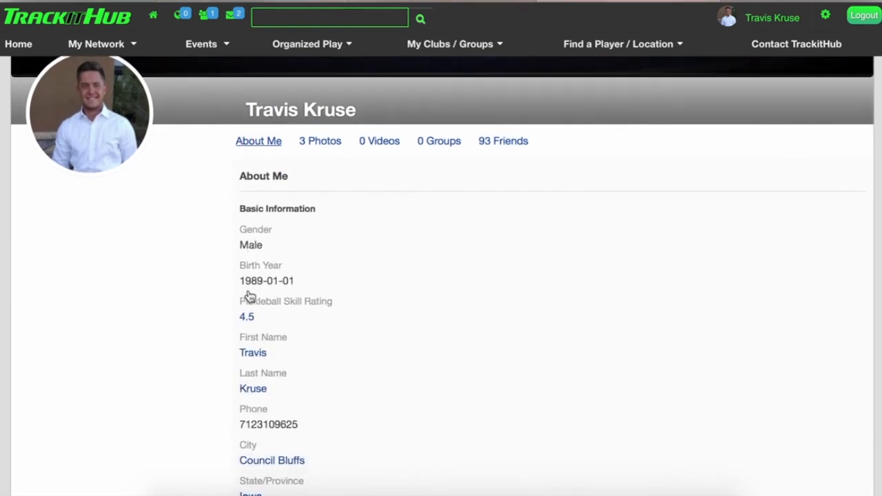
pyautogui.scroll(-3)
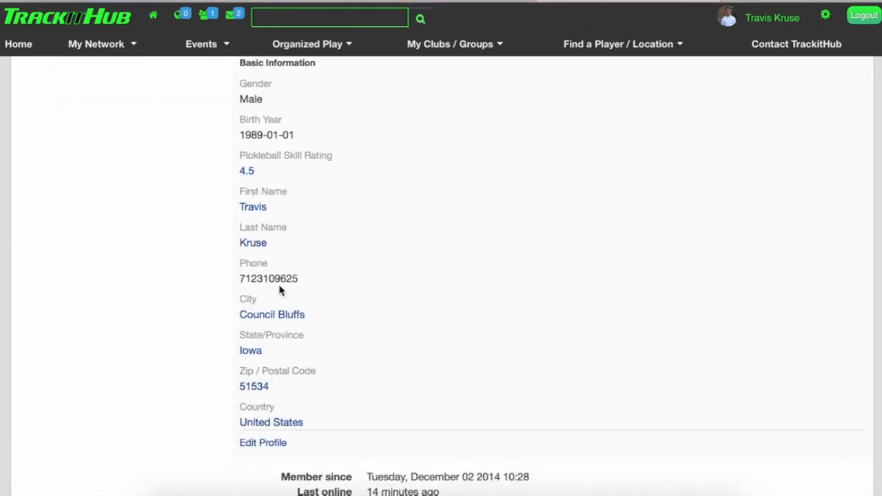
pyautogui.moveTo(261, 331)
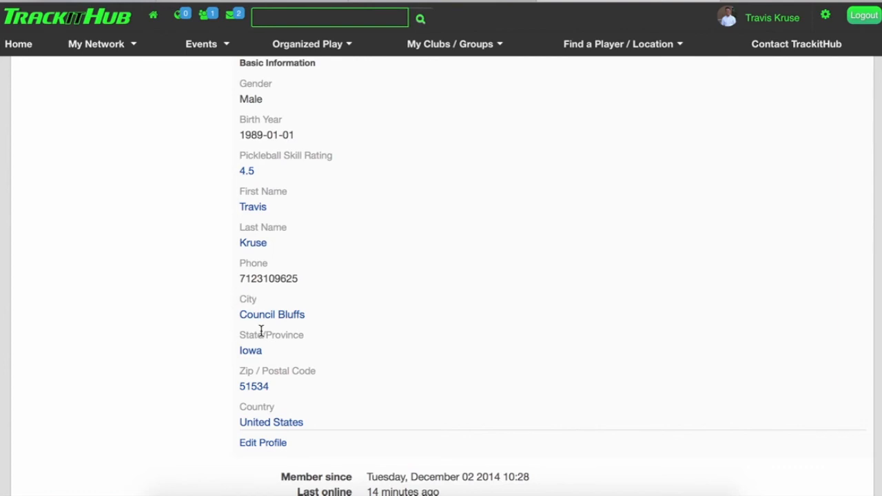
pyautogui.moveTo(322, 326)
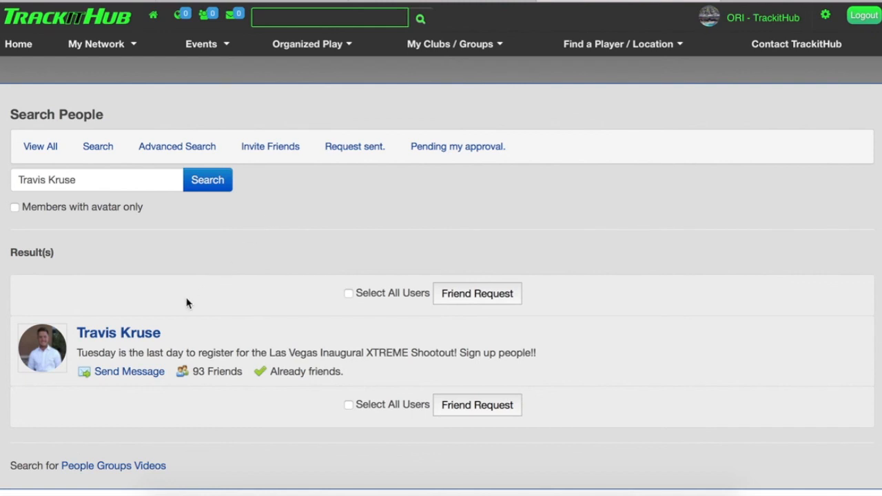
pyautogui.moveTo(134, 322)
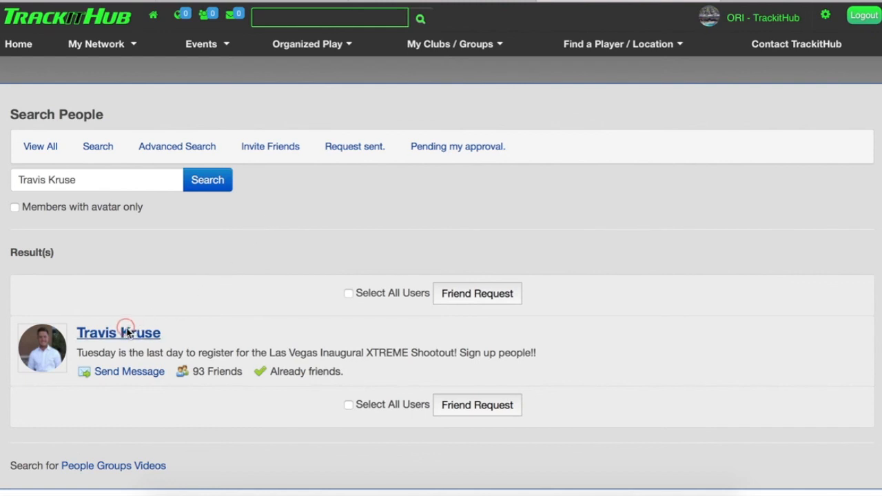
pyautogui.click(118, 332)
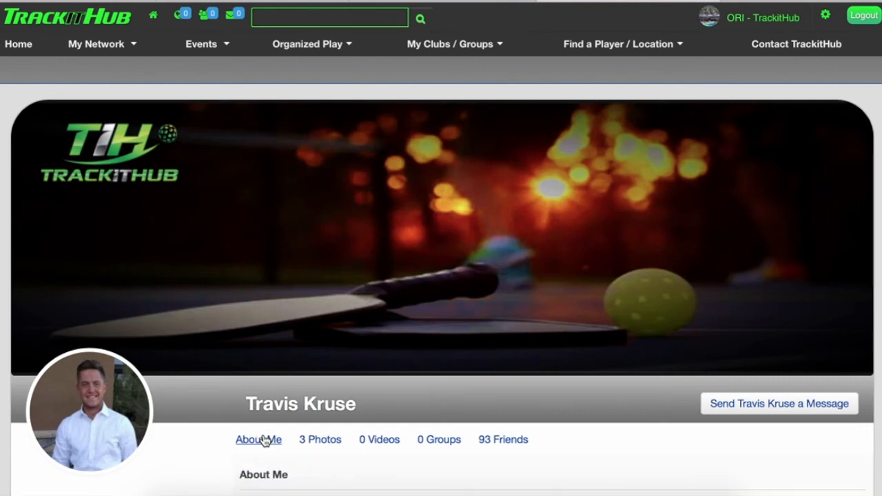
pyautogui.scroll(-3)
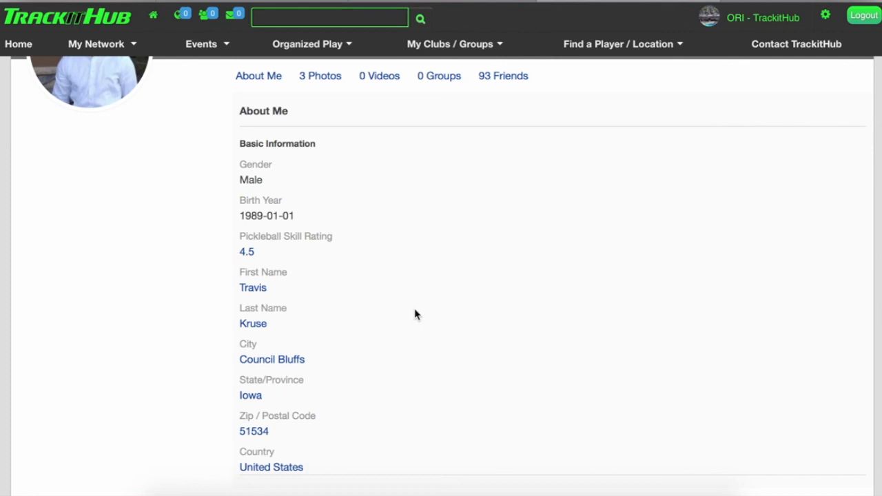
pyautogui.moveTo(325, 369)
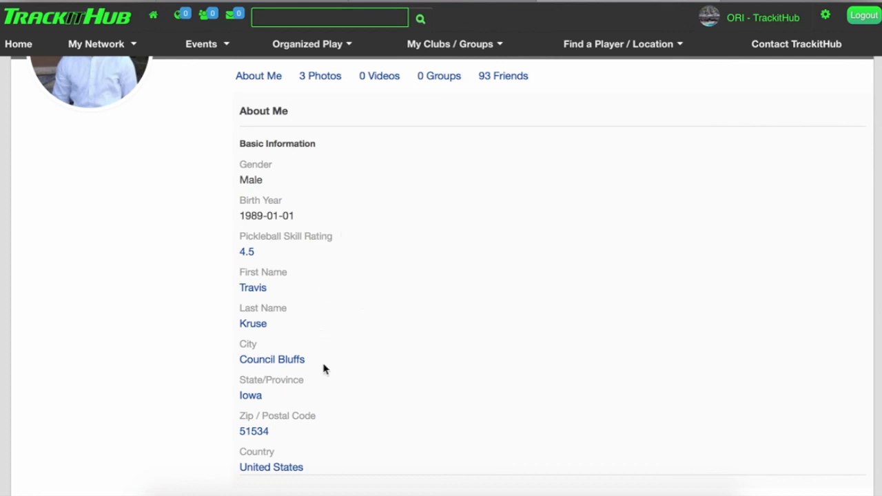
pyautogui.moveTo(329, 439)
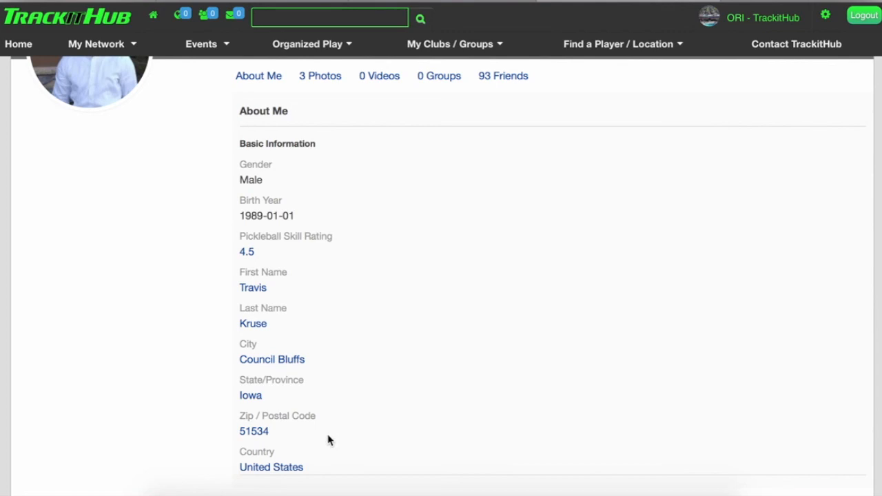
pyautogui.scroll(3)
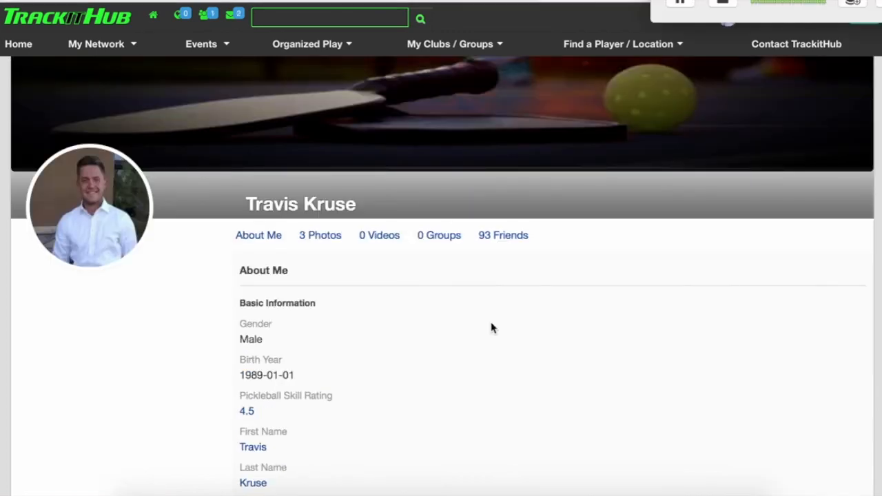